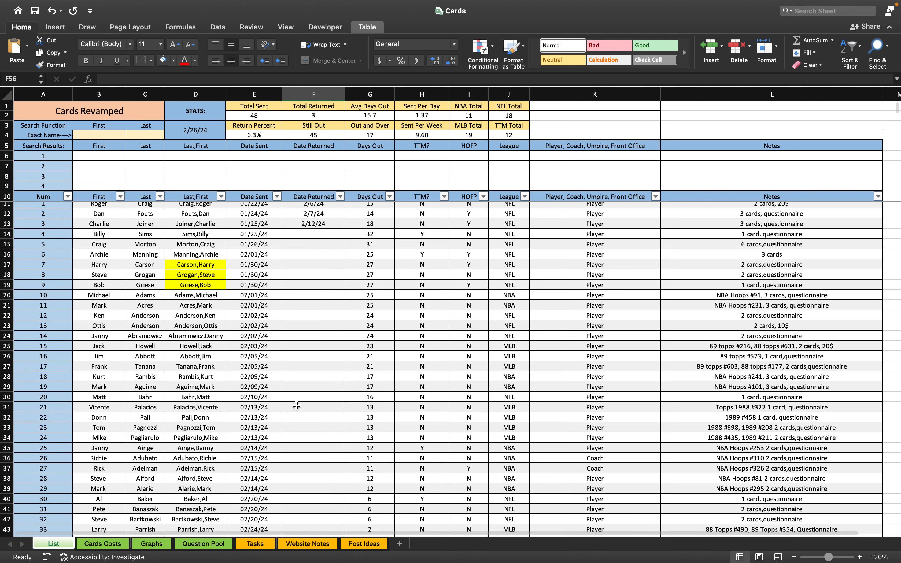
- Scroll down the List sheet to reach the ten newest entries around rows 49-58
scroll(down, 3)
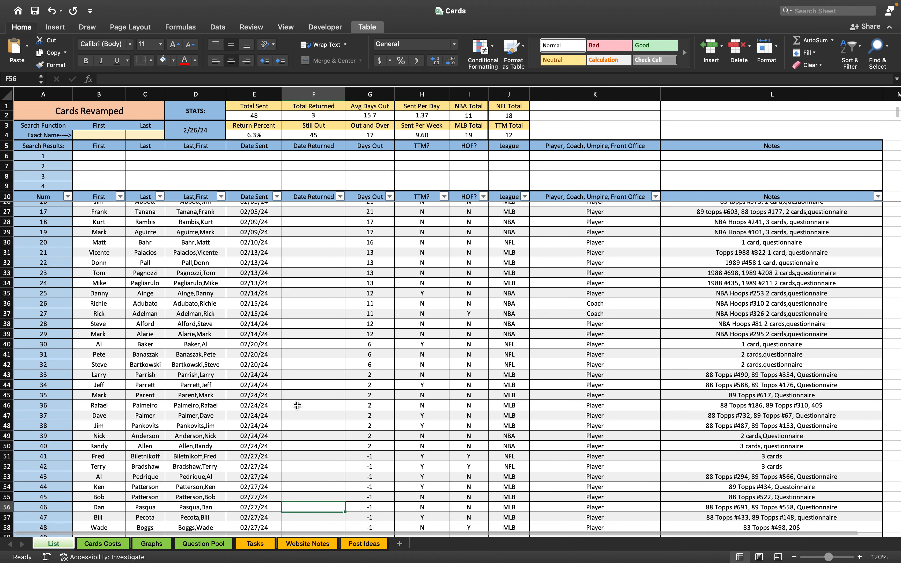
scroll(down, 3)
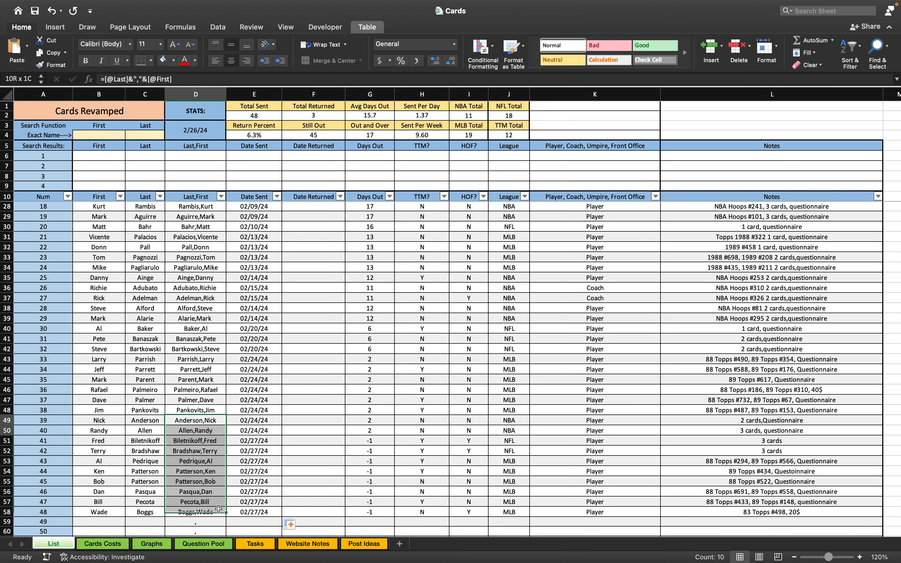
click(195, 521)
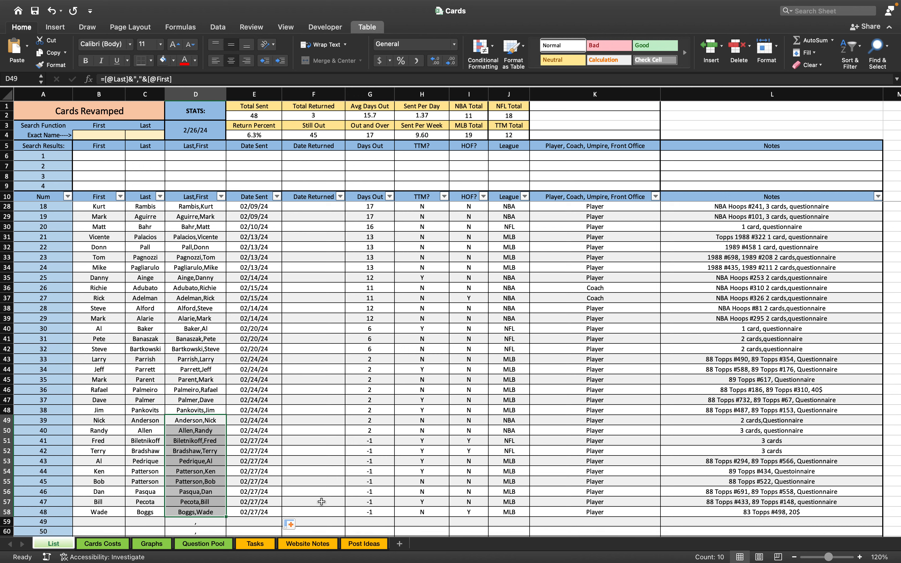
click(195, 511)
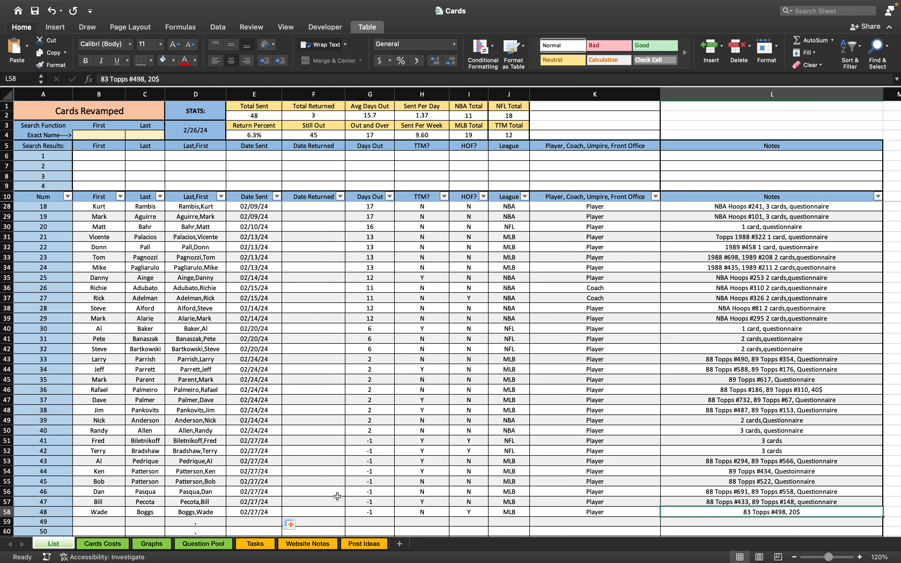
mouse_move(322, 440)
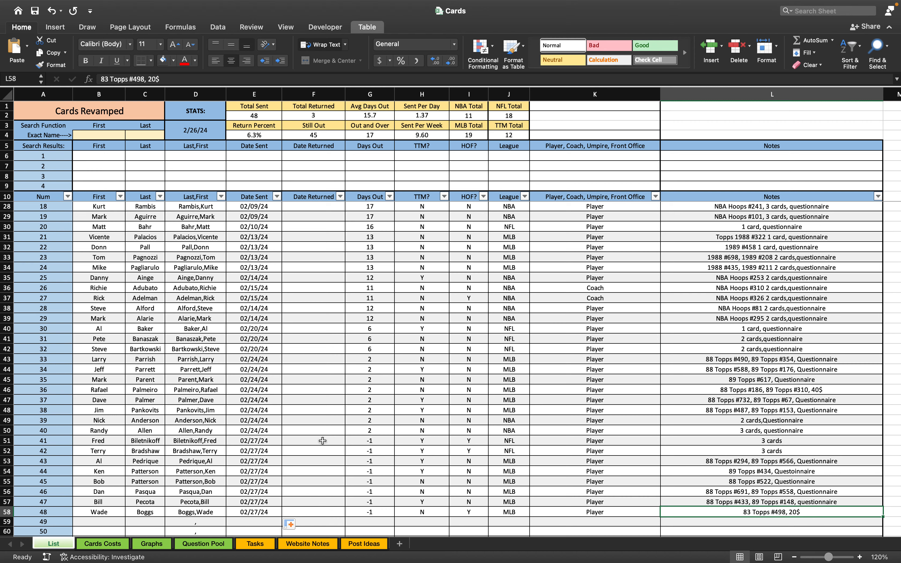
scroll(down, 3)
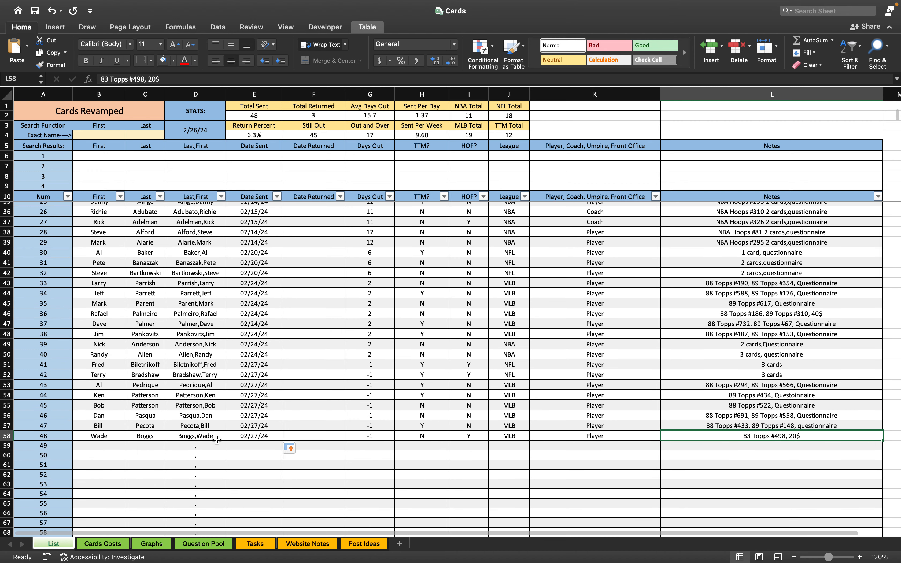
scroll(up, 3)
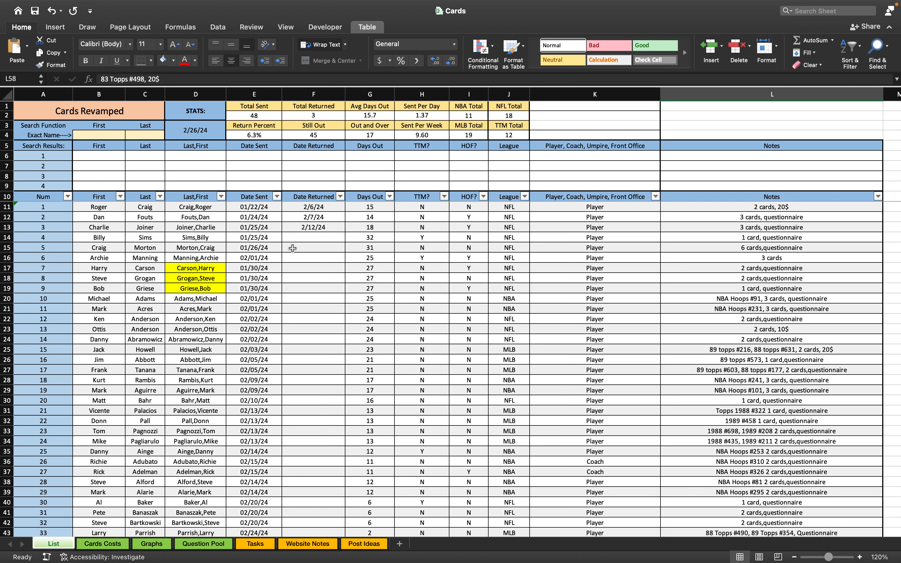
mouse_move(323, 136)
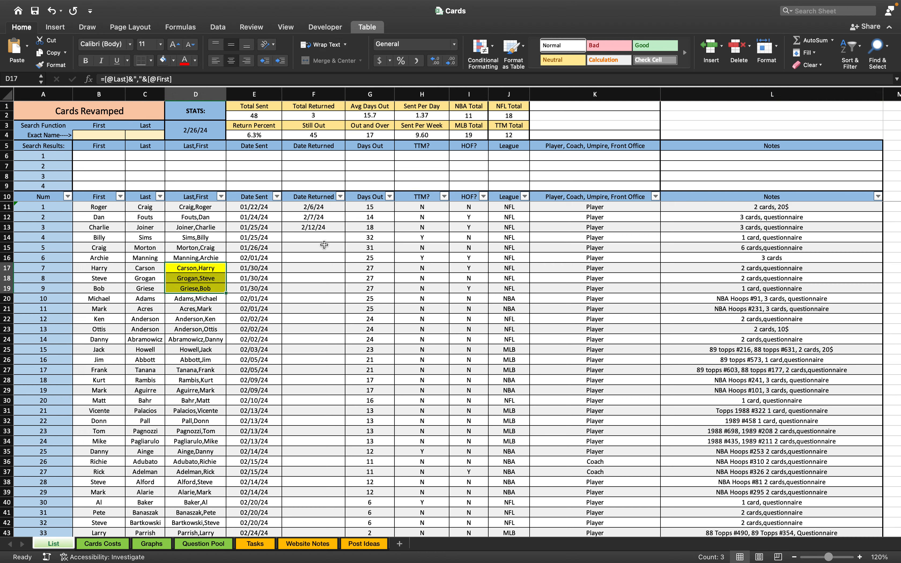
mouse_move(371, 170)
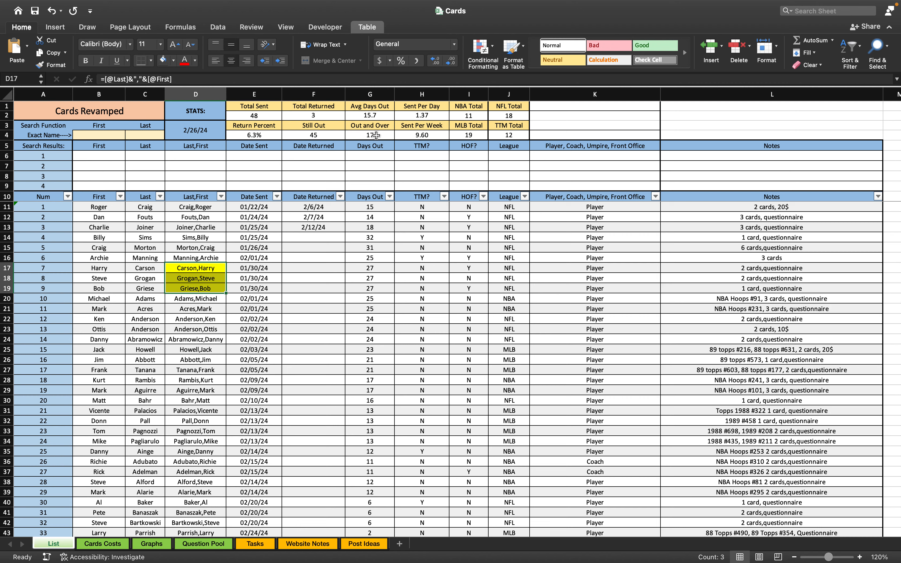
click(370, 115)
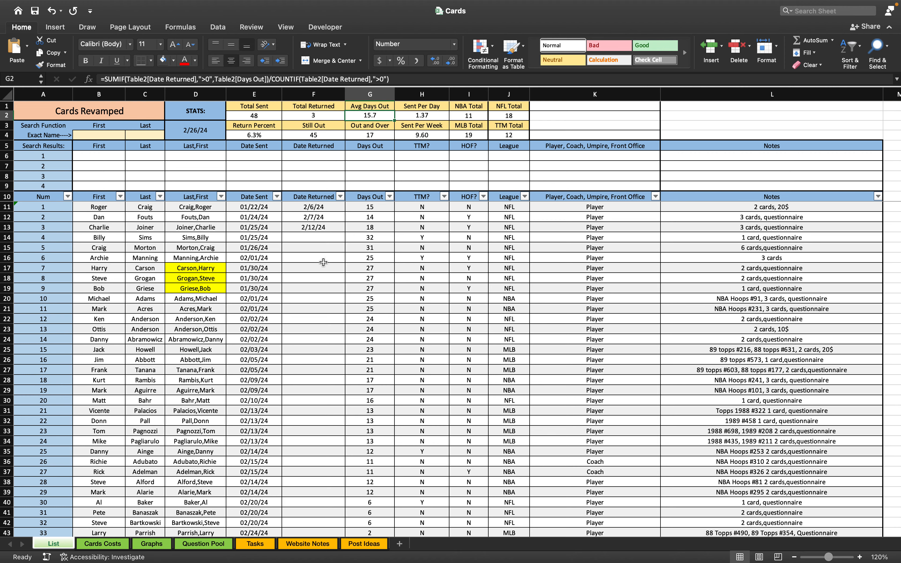
scroll(down, 3)
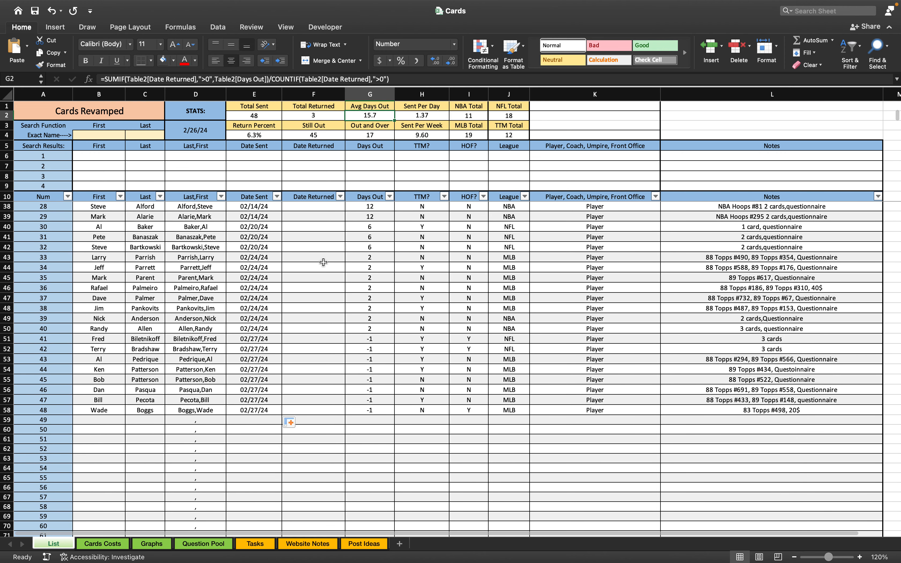
scroll(up, 3)
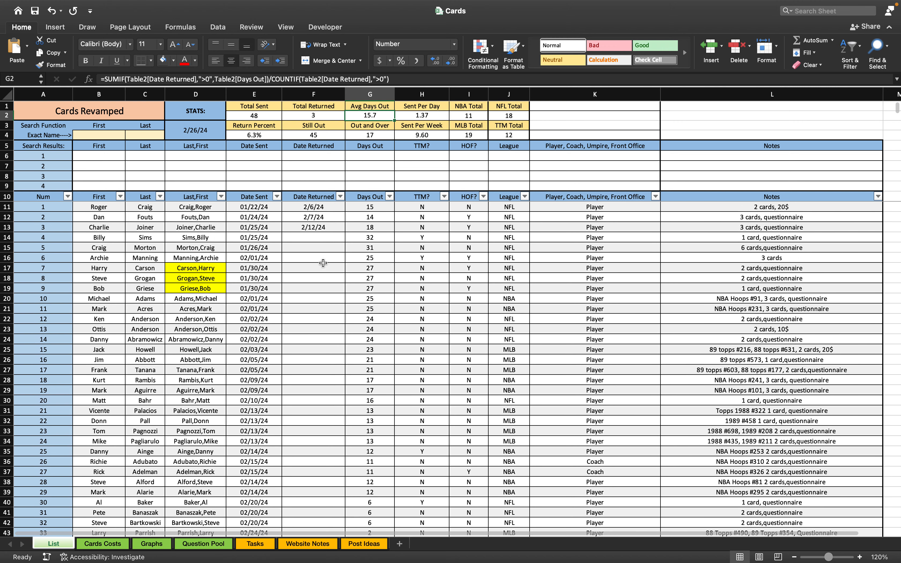